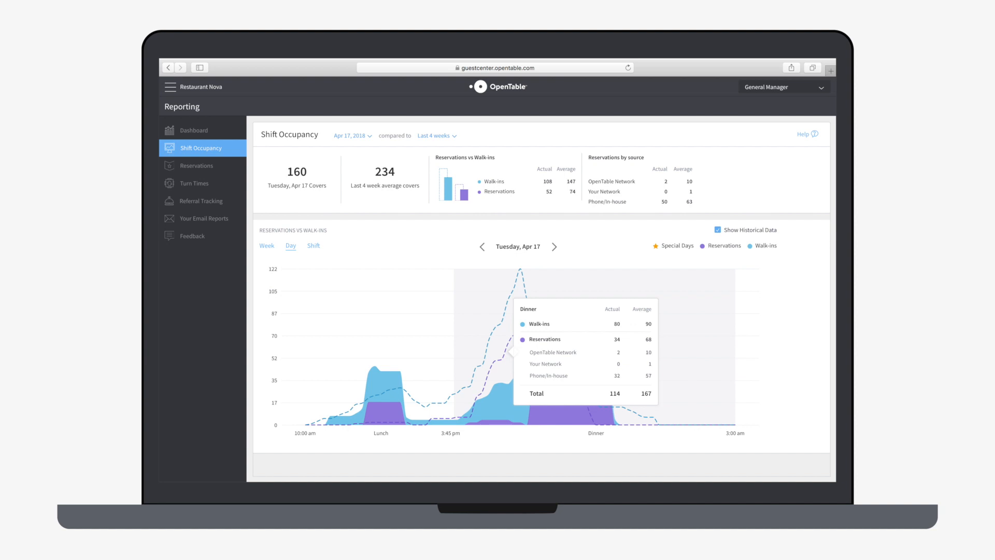
- Show the Turn Times report comparing average and current turn times per party size
{"action": "left_click", "coordinate": [195, 183]}
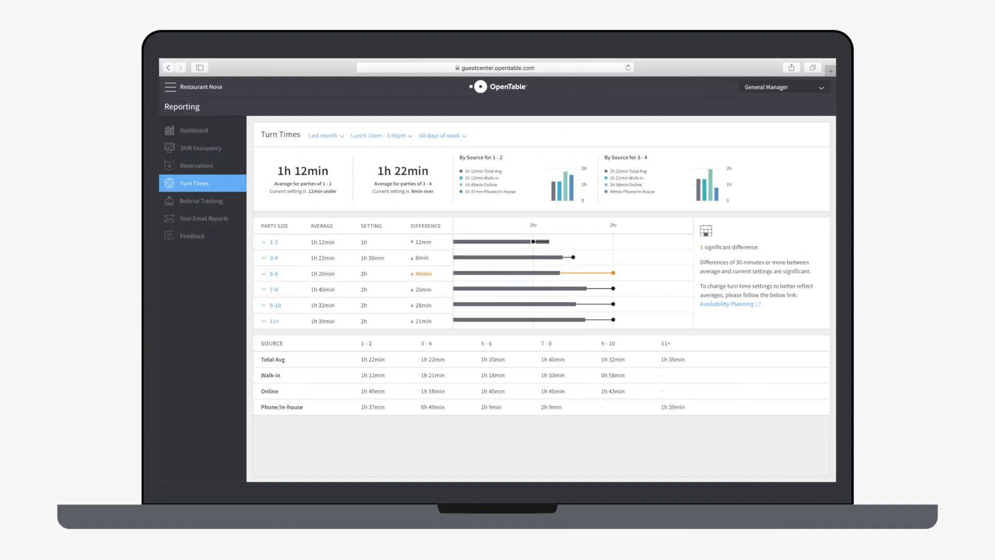
{"action": "left_click", "coordinate": [726, 303]}
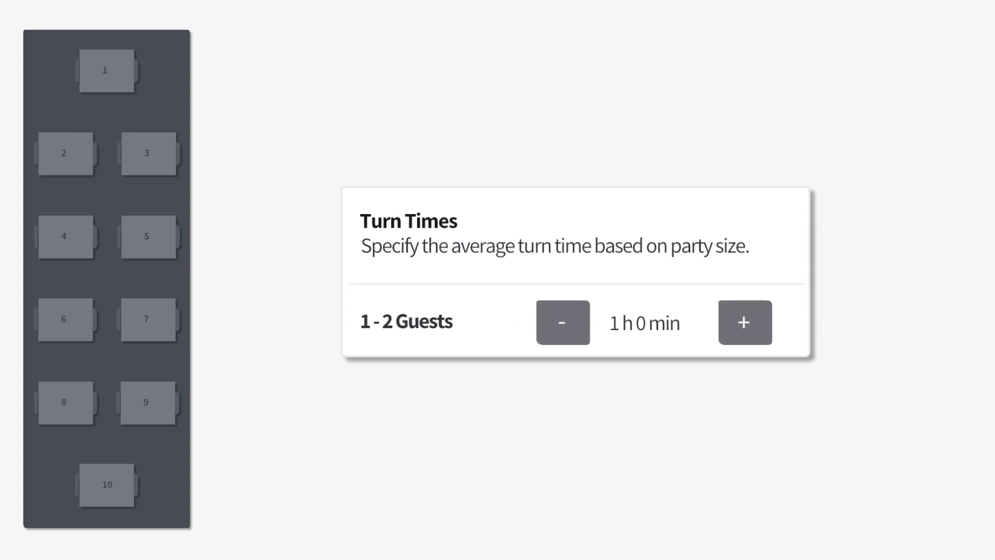
- Scroll to the Pacing Limits setting capped at 5 covers per interval from 5:00 PM
{"action": "scroll", "scroll_direction": "down", "scroll_amount": 3}
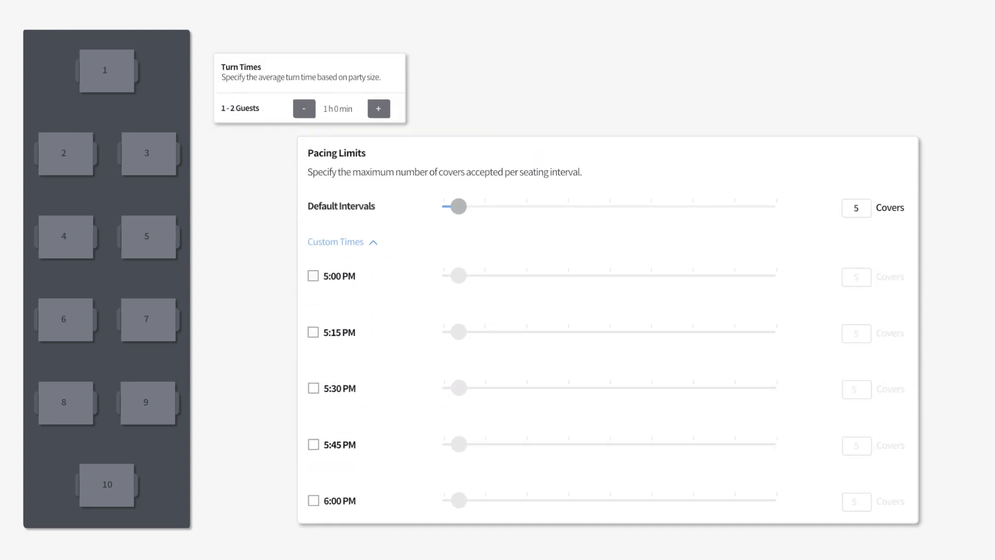